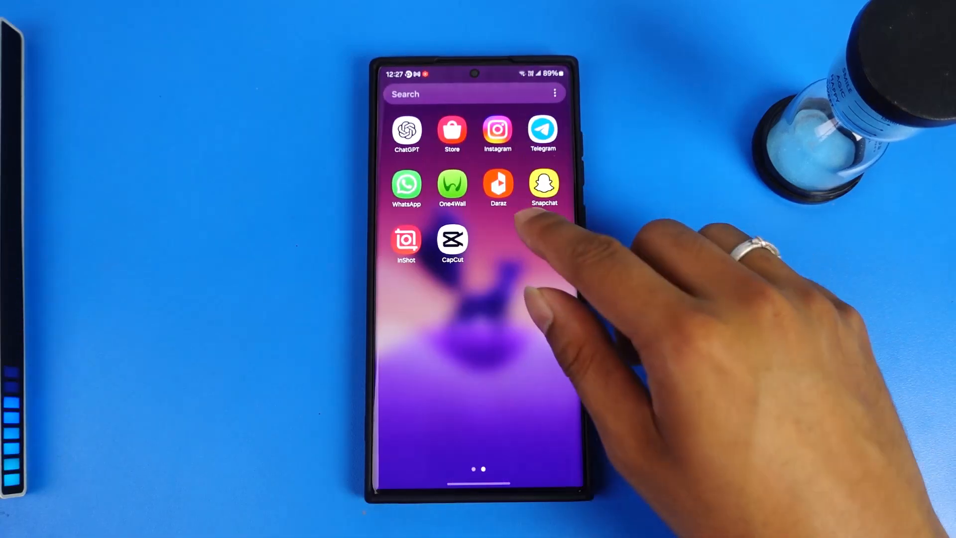
# Step: Launch Telegram and open the PixelStar - Official Chat group
pyautogui.click(541, 133)
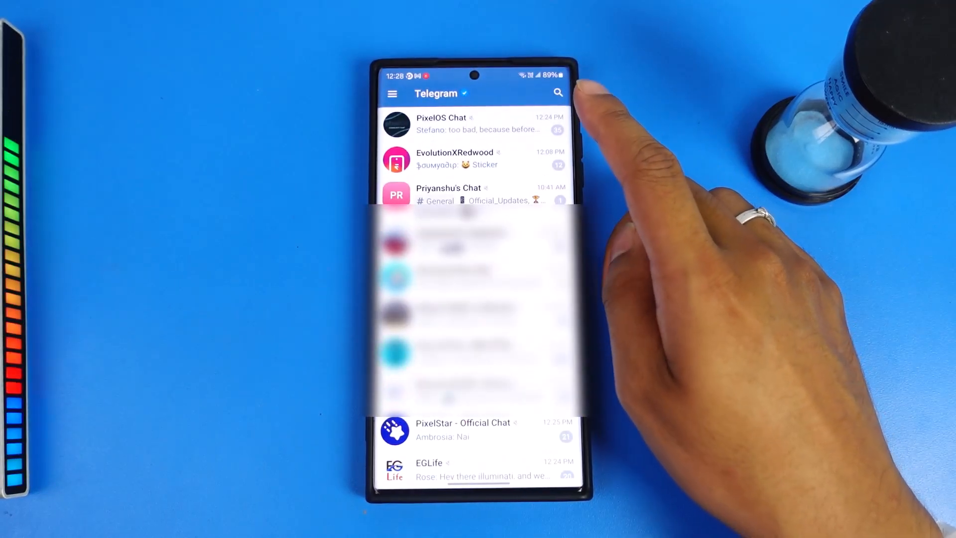
pyautogui.click(464, 429)
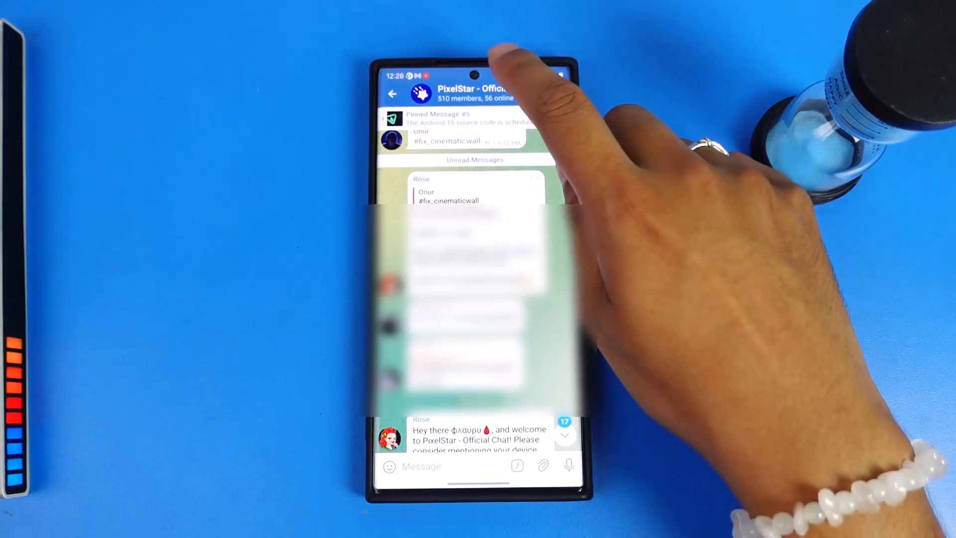
# Step: Open the PixelStar group's shared Links list and copy a link to the clipboard
pyautogui.click(480, 95)
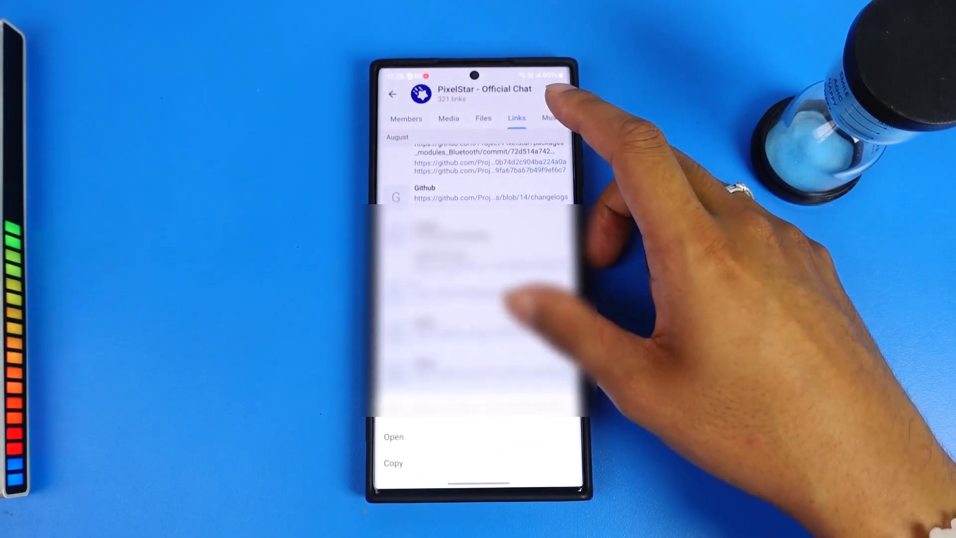
pyautogui.click(393, 462)
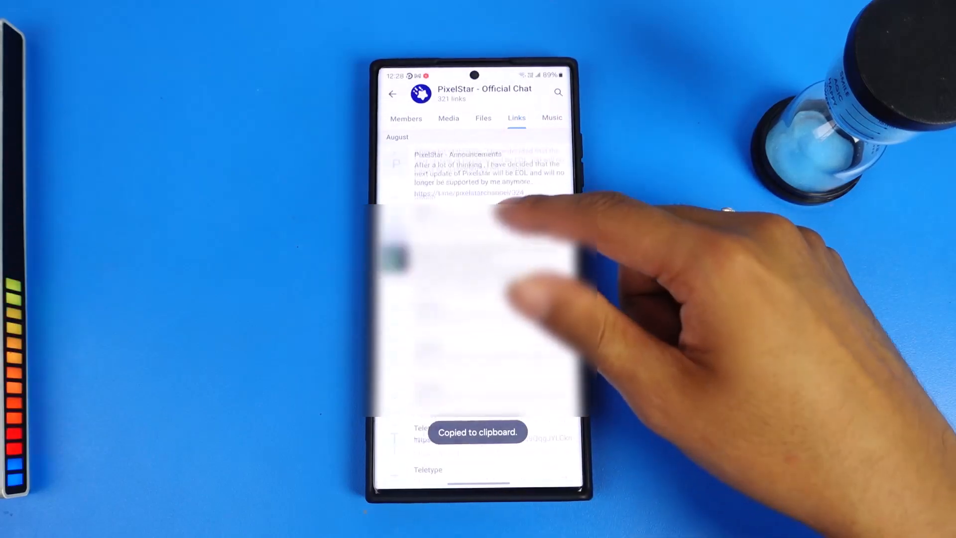